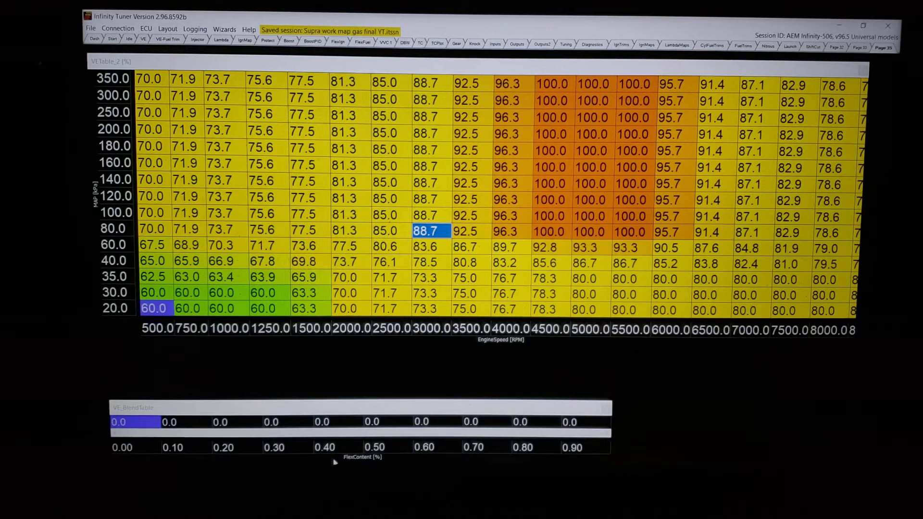
mouse_move(303, 345)
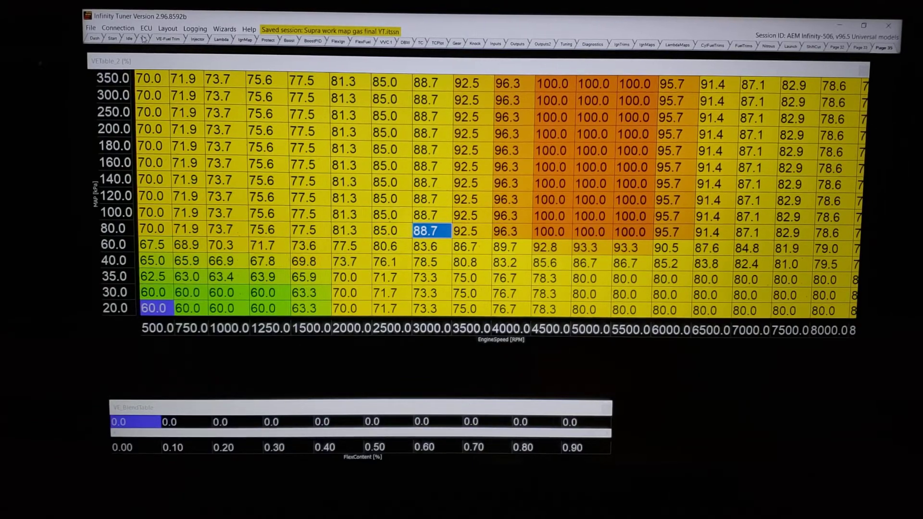
Show the main VE table with live channels and the logged full-throttle pull plot
click(143, 39)
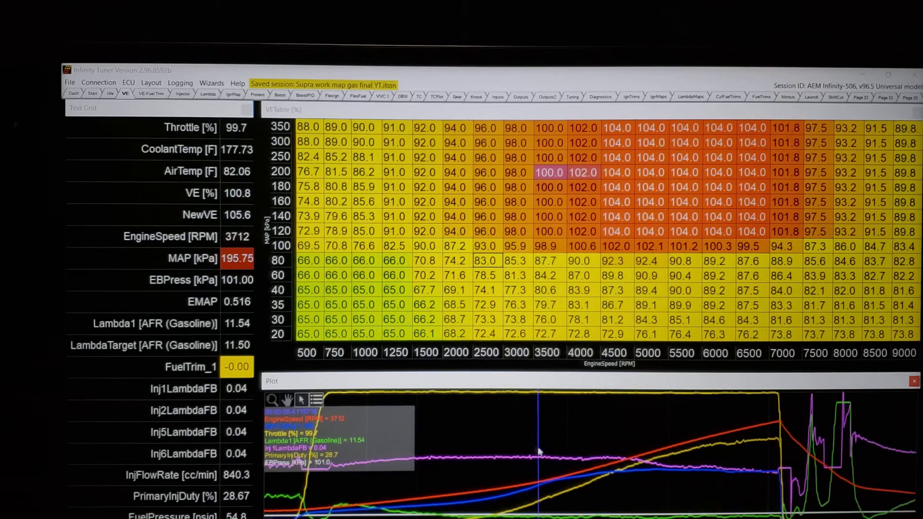
mouse_move(602, 446)
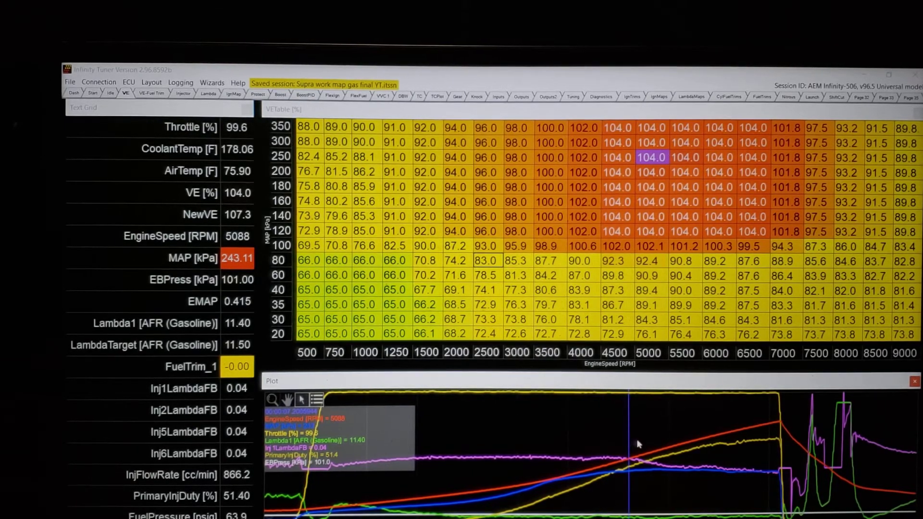
mouse_move(613, 447)
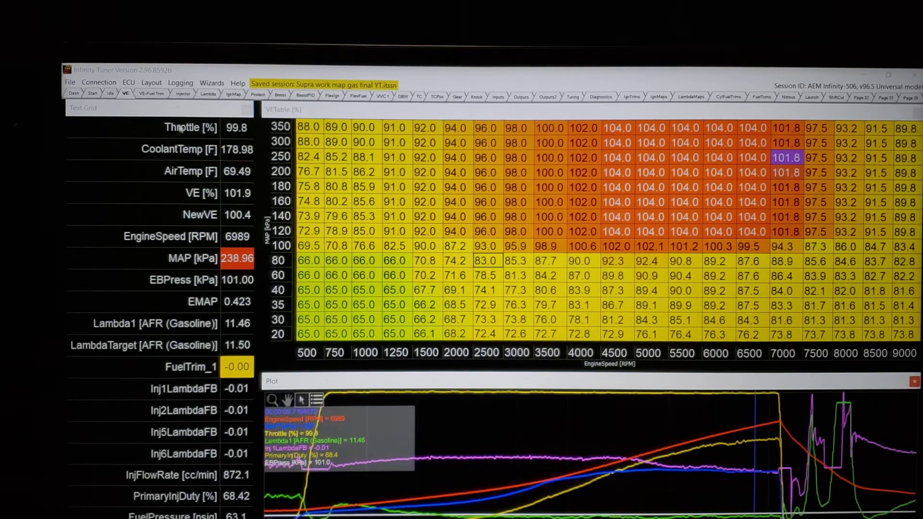
click(183, 94)
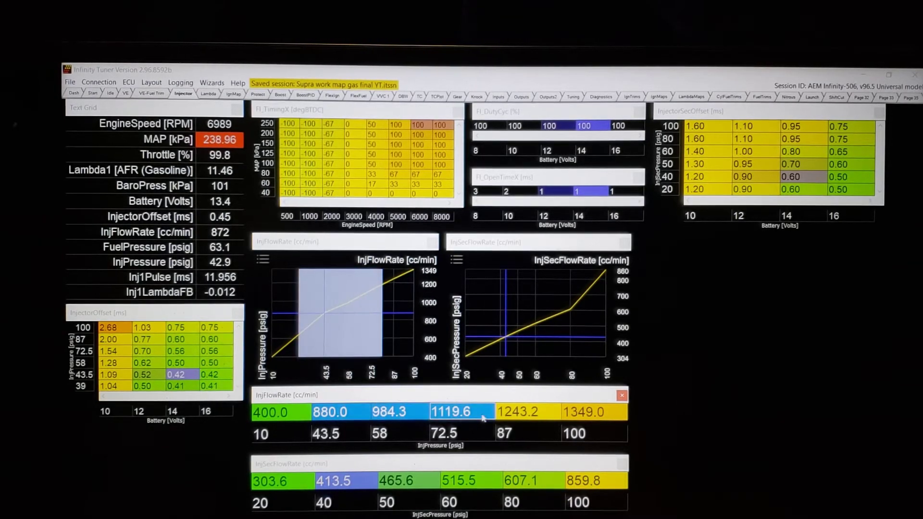
click(527, 412)
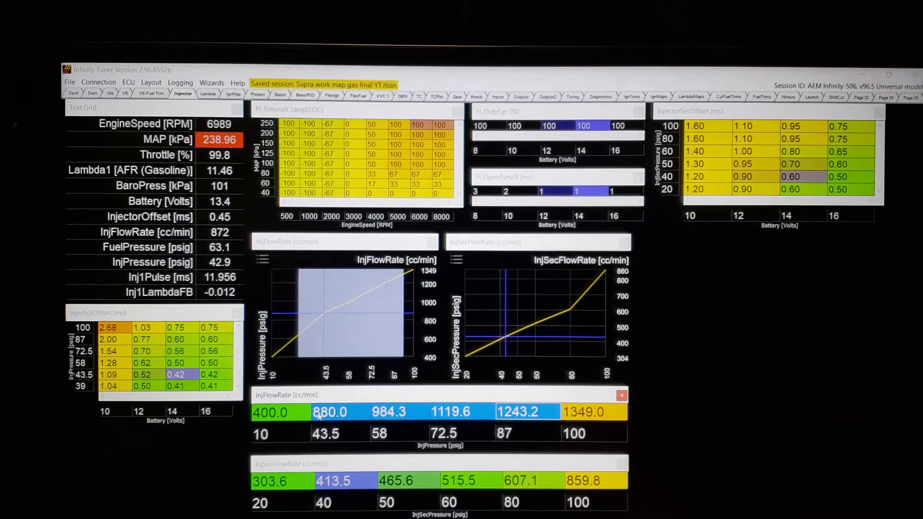
mouse_move(346, 420)
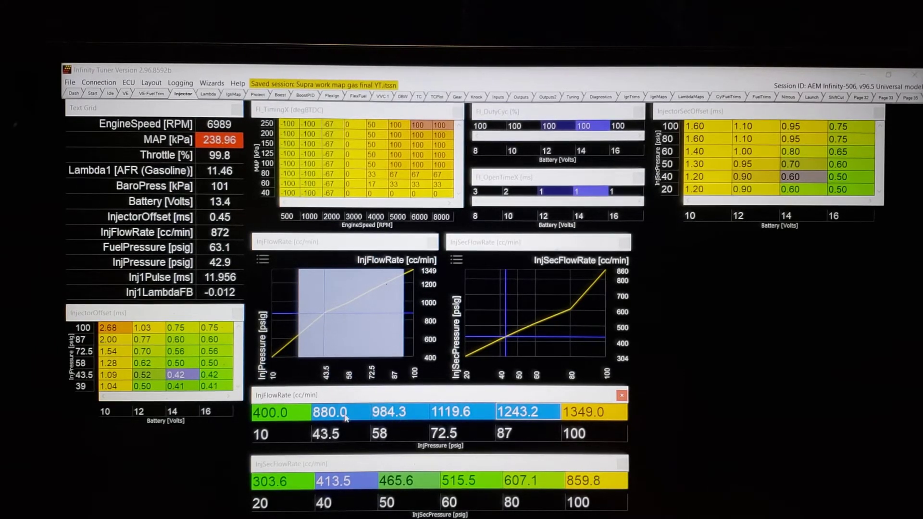
mouse_move(363, 411)
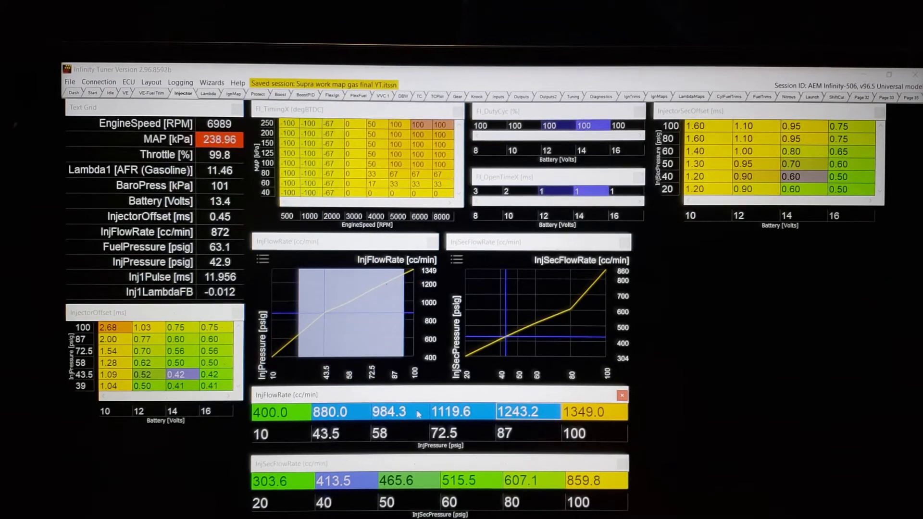
mouse_move(430, 421)
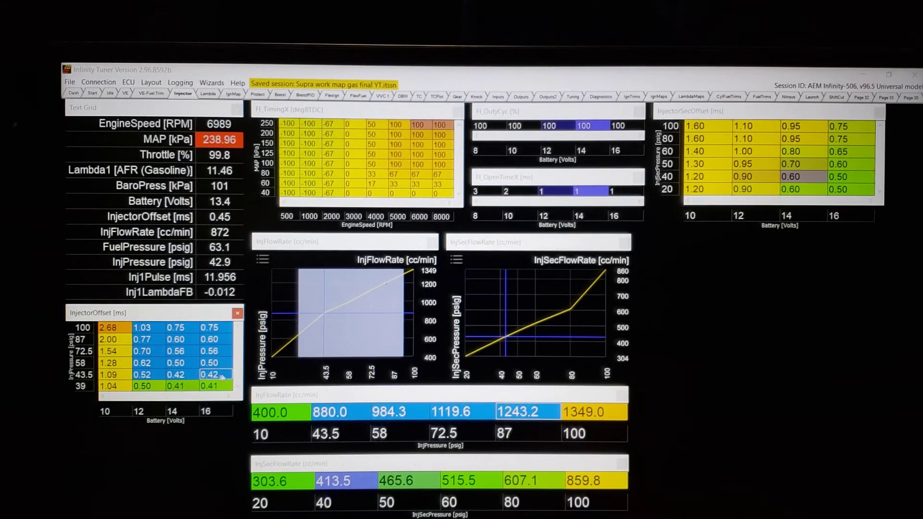
click(211, 386)
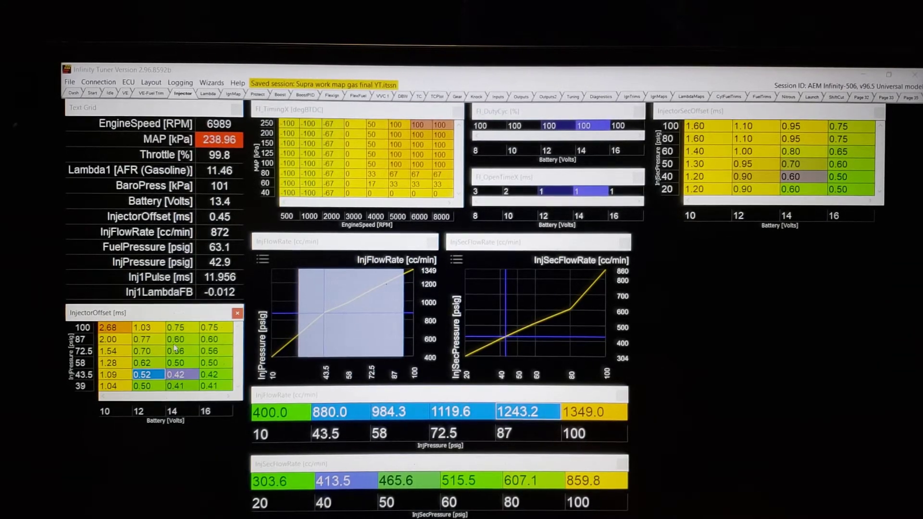
click(210, 374)
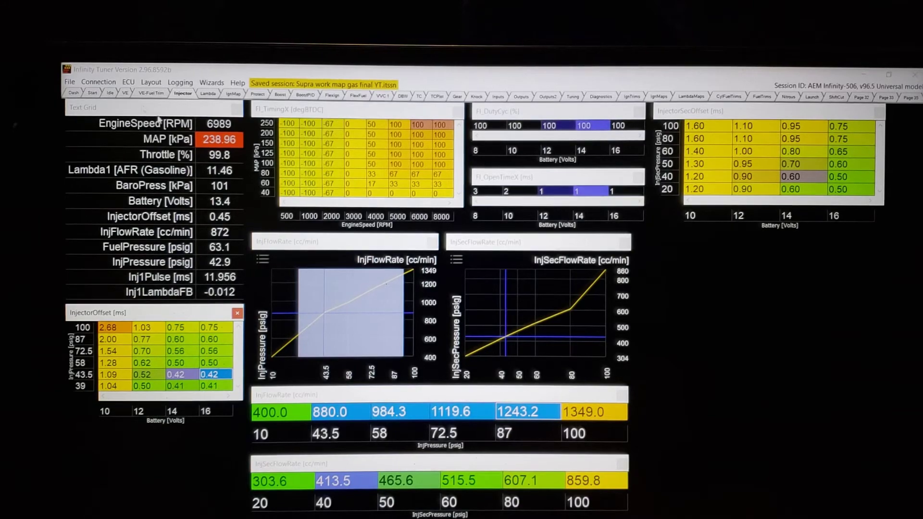
click(125, 93)
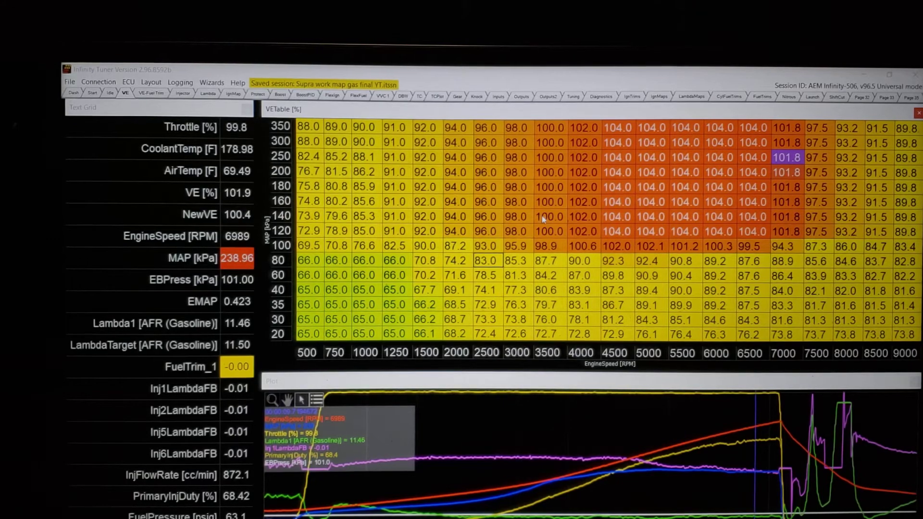
Select the 140 kPa / 3500 RPM VE cell and bring up the setup wizards
click(549, 216)
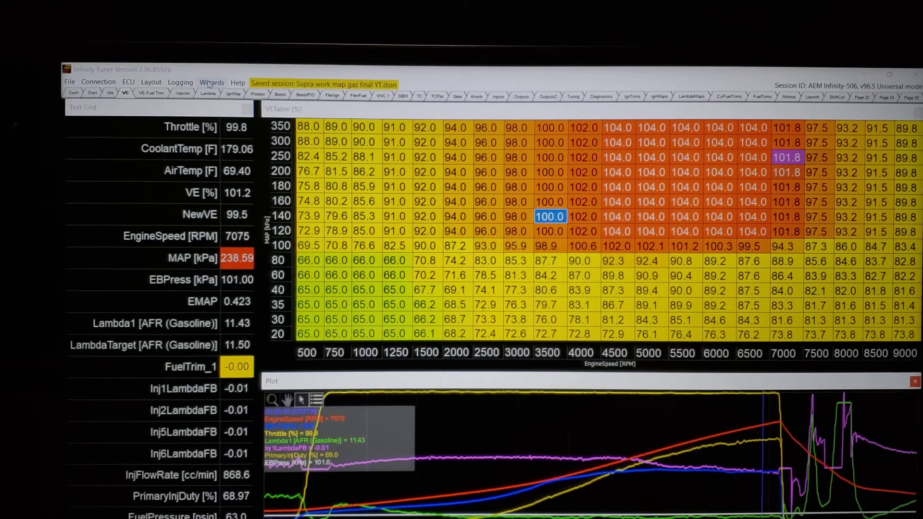
click(211, 82)
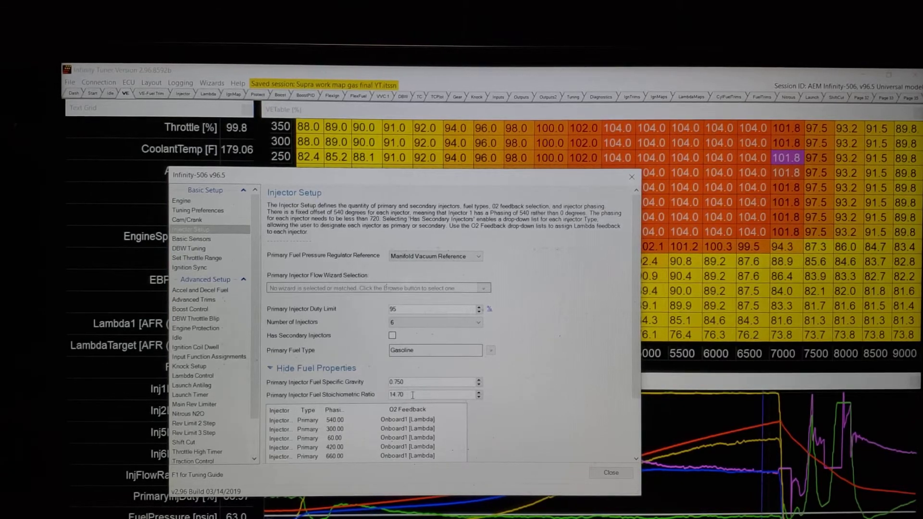
Set fuel specific gravity 0.737 and stoichiometric ratio 14.08 in Injector Setup
triple_click(395, 395)
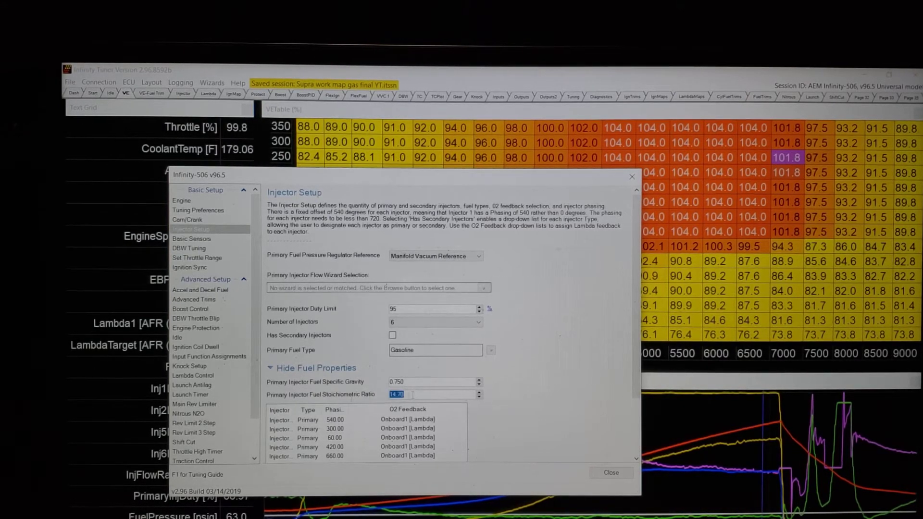
text(14)
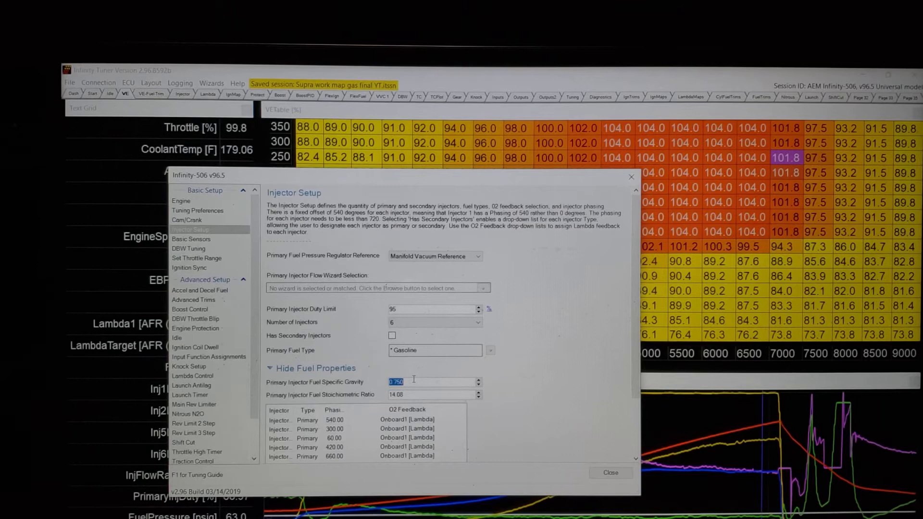
text(73)
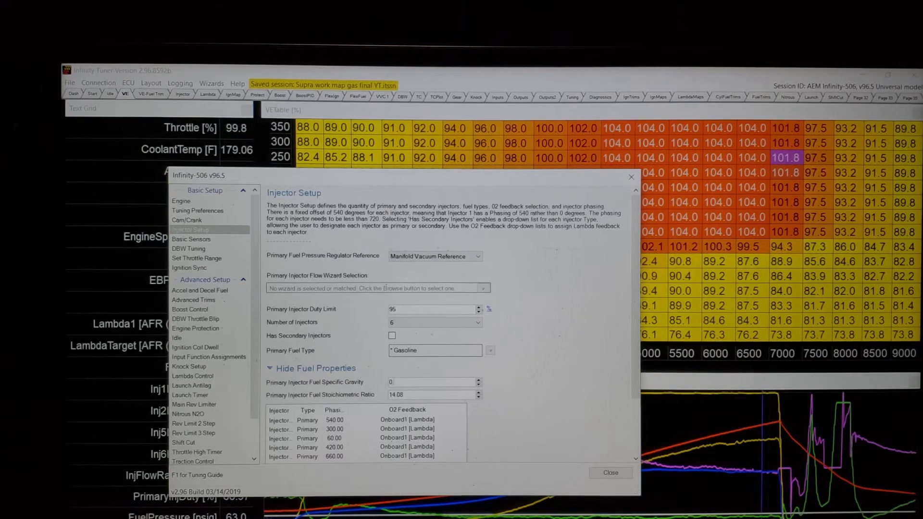
text(0.737)
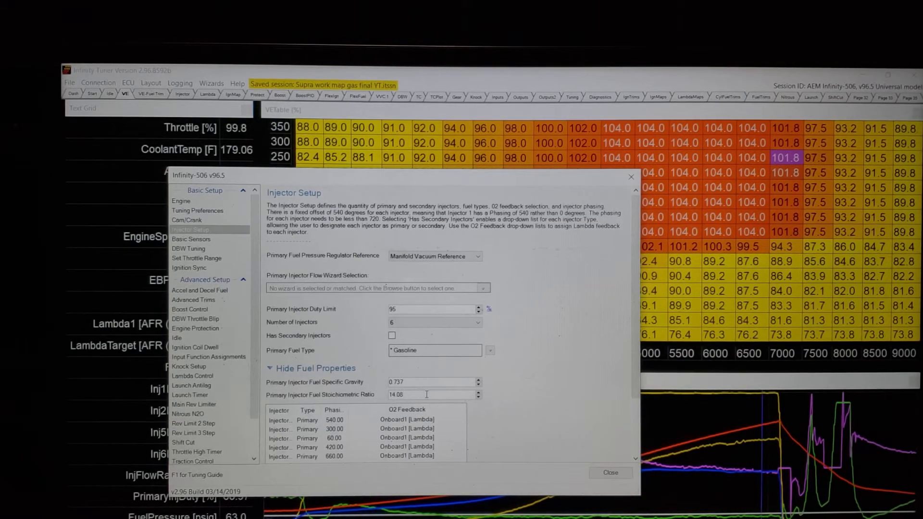
click(430, 395)
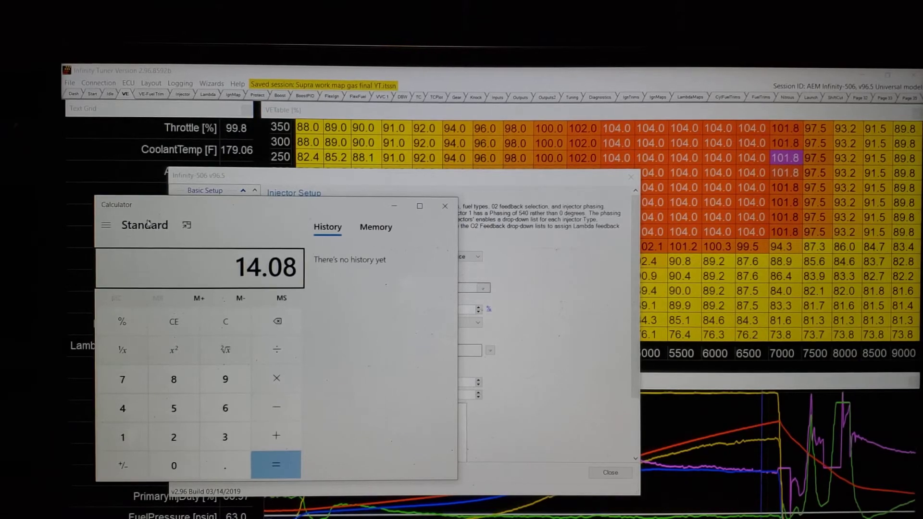
Work out 14.08 ÷ 14.7 = 0.9578 in Calculator and return to the tuner
click(276, 466)
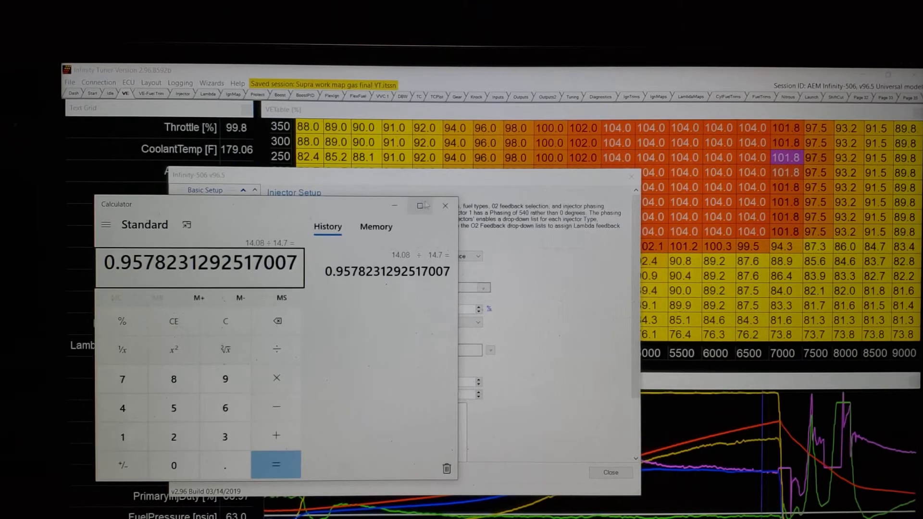
click(445, 205)
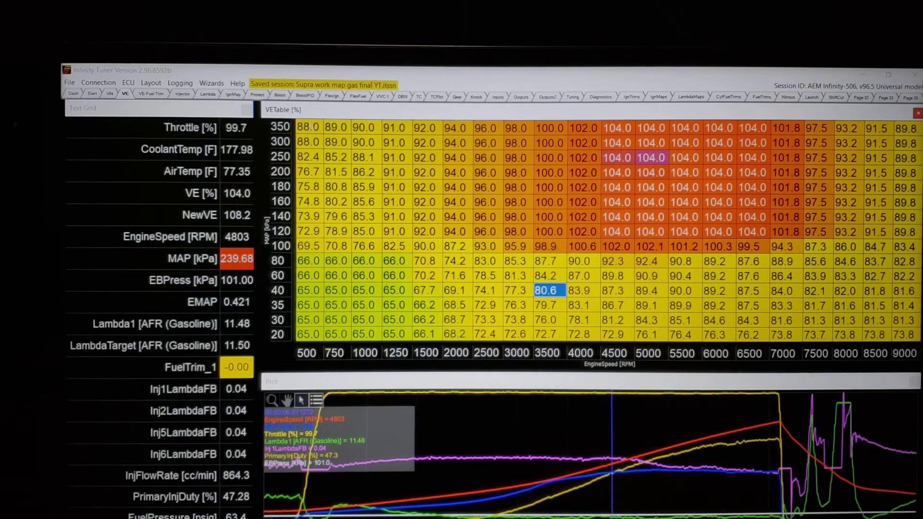
Reopen the engine setup wizard over the VE table
click(211, 82)
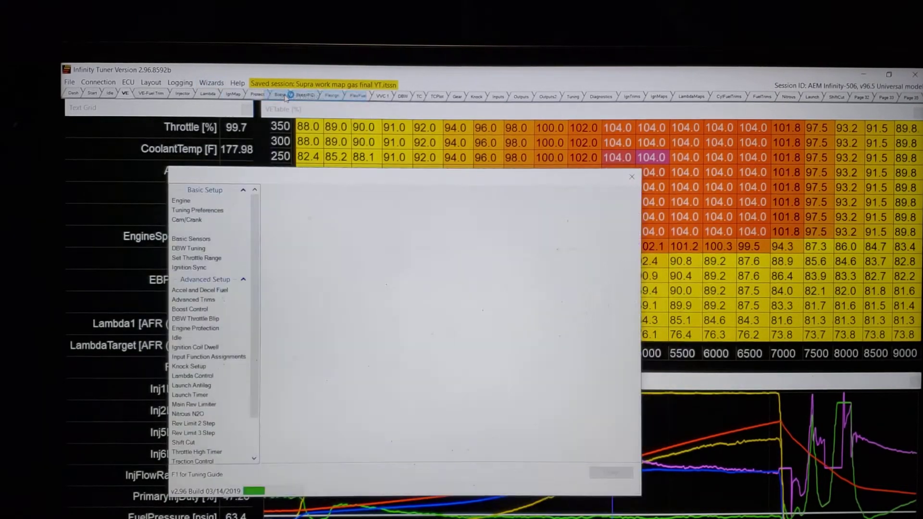
Bring up the Primary Fuel Type preset list from Injector Setup
click(190, 229)
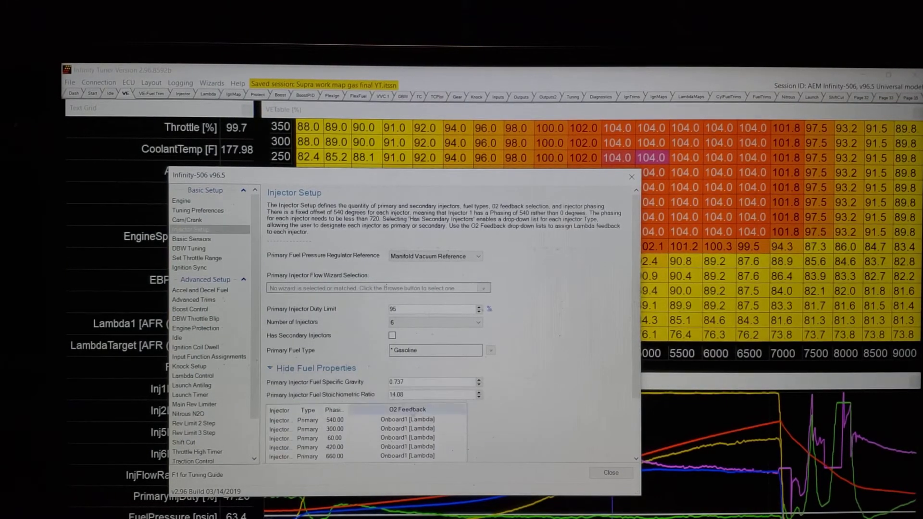
click(435, 322)
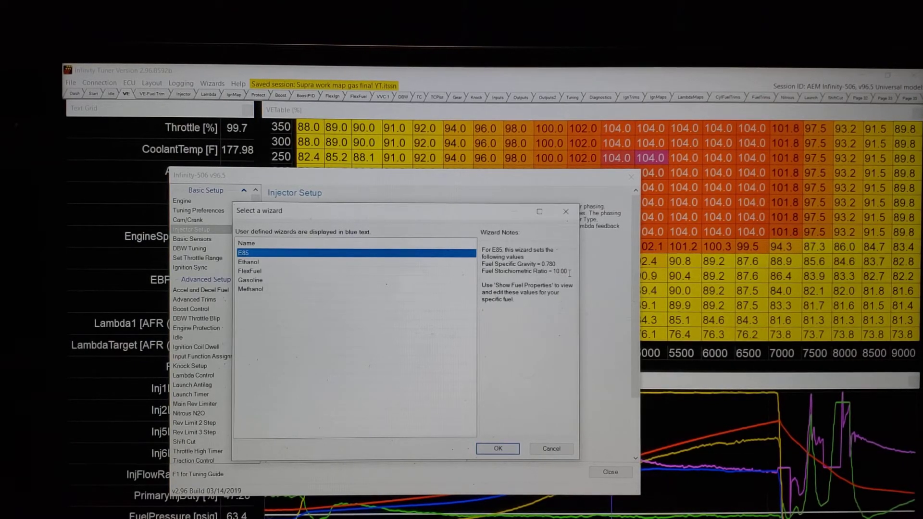
Compare the Ethanol, FlexFuel, Gasoline, Methanol and E85 presets, then cancel without applying one
click(253, 261)
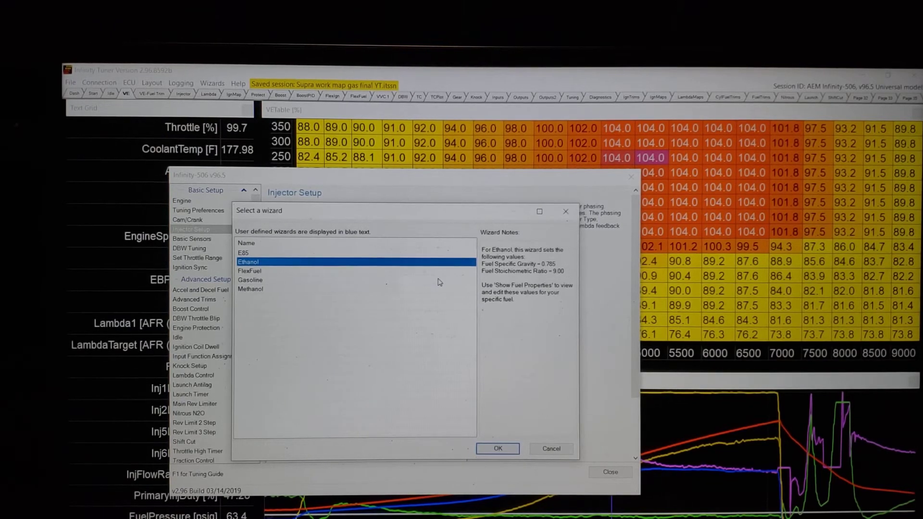
click(249, 272)
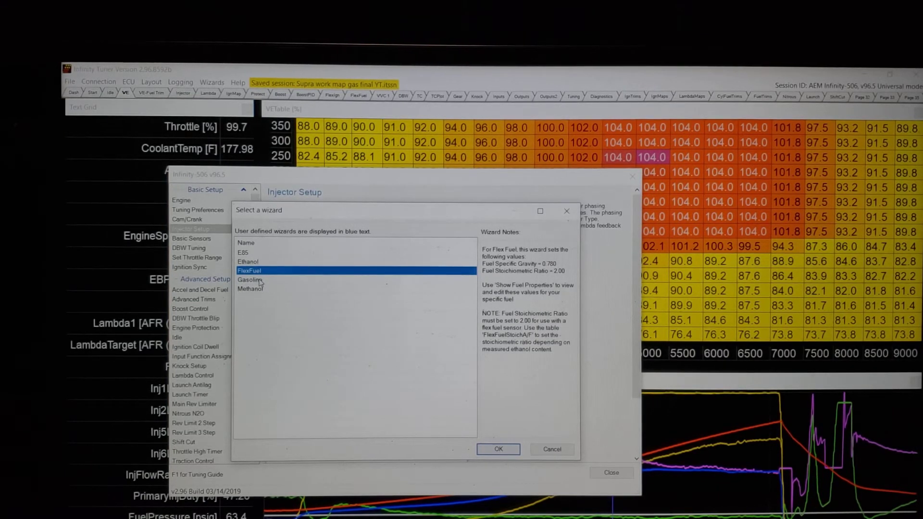
click(249, 280)
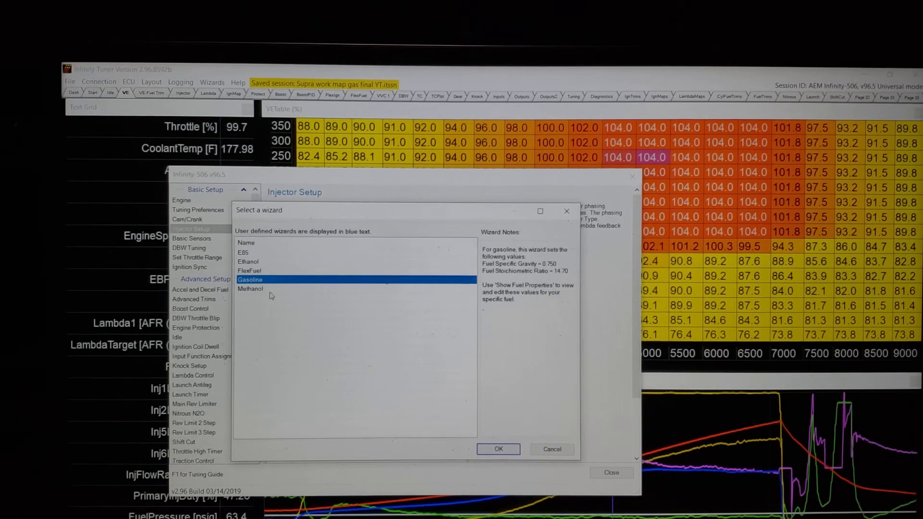
click(250, 289)
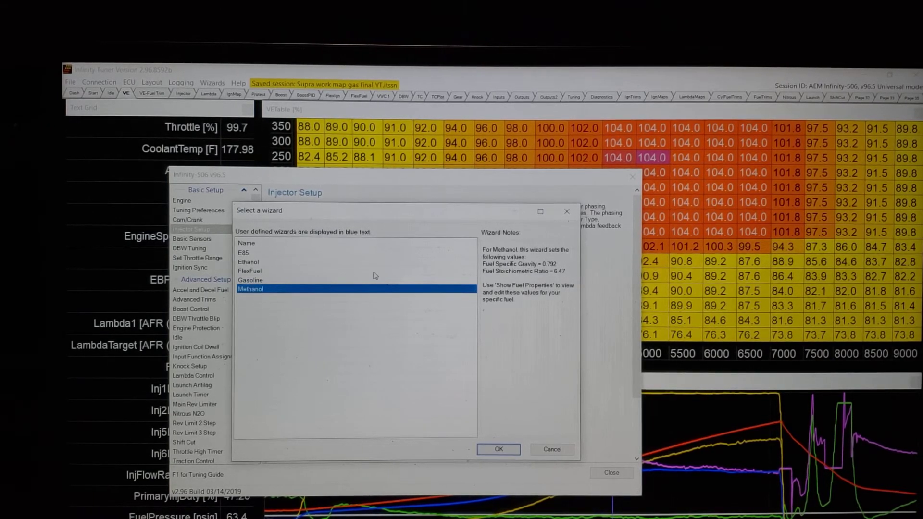
click(242, 252)
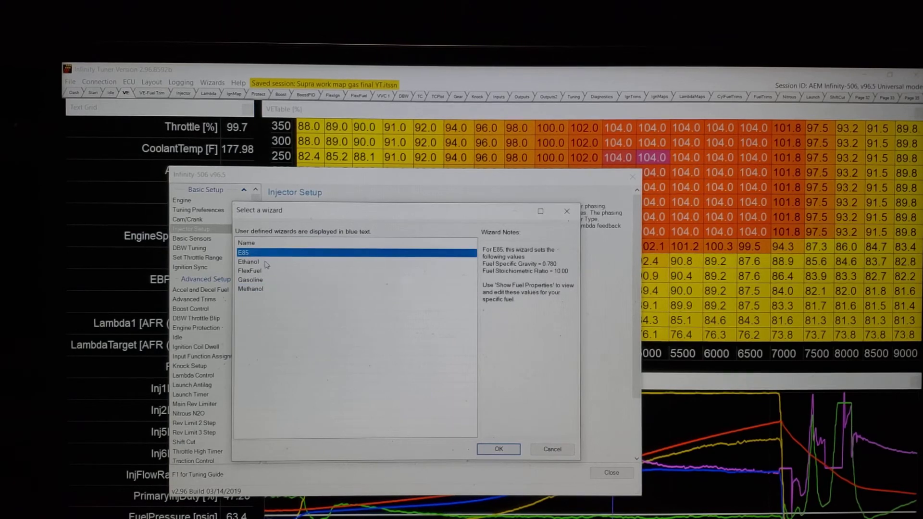
click(250, 280)
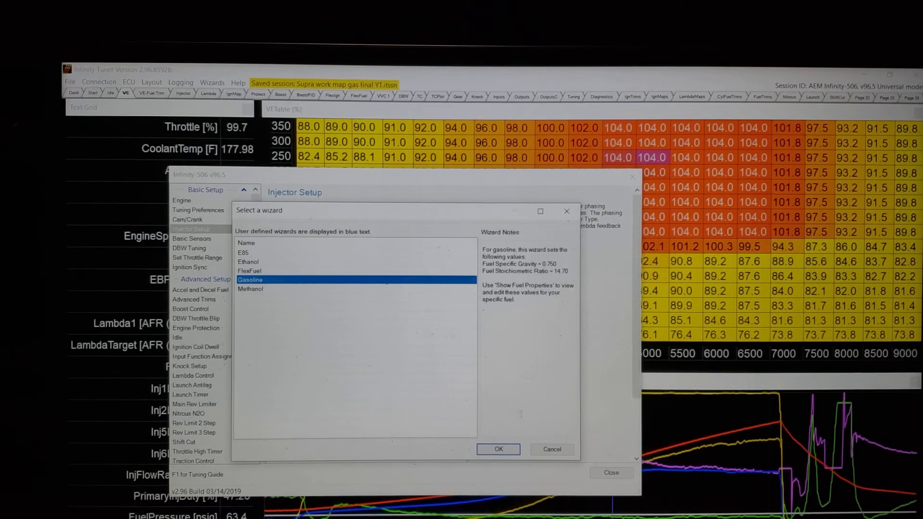
click(497, 449)
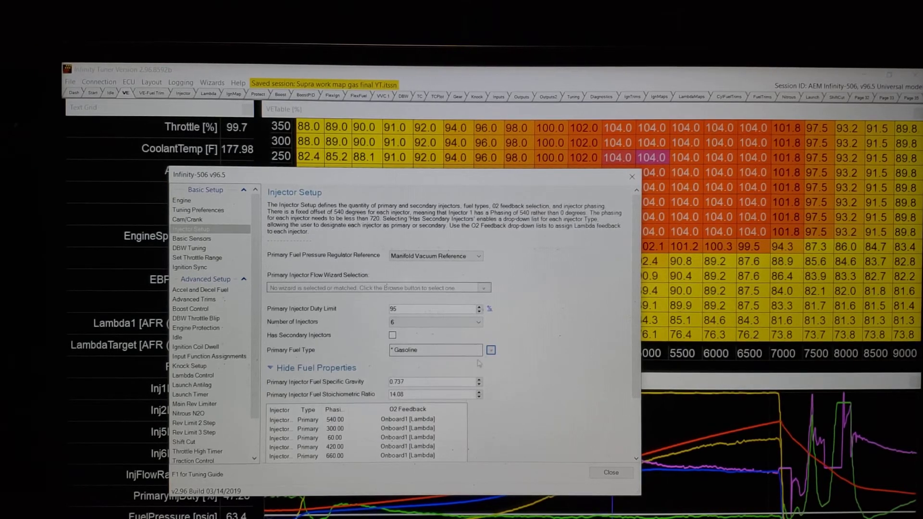
mouse_move(429, 350)
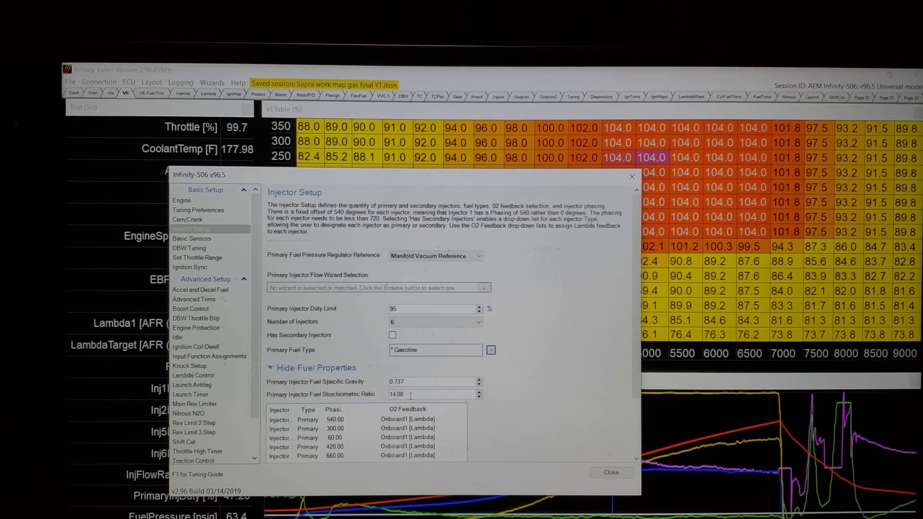
Set the primary fuel stoichiometric ratio to 13.30 and close Injector Setup
triple_click(433, 395)
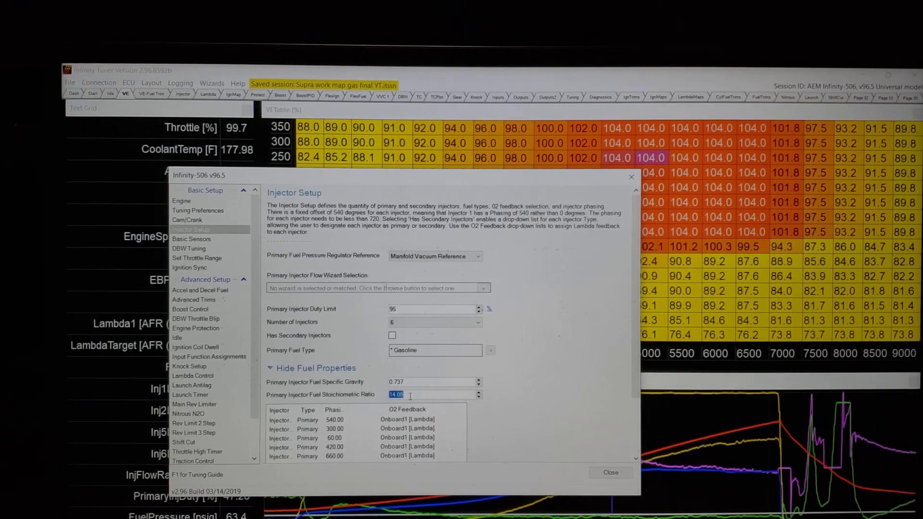
text(13.3)
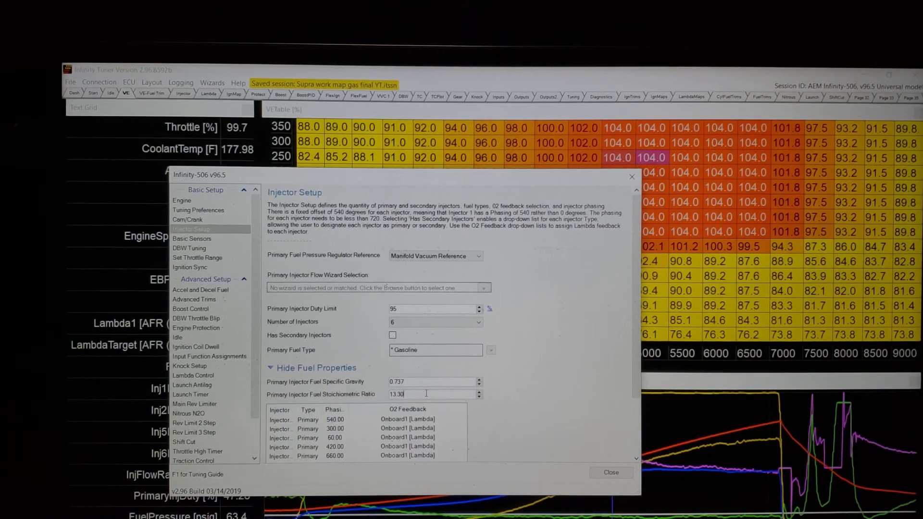
triple_click(419, 395)
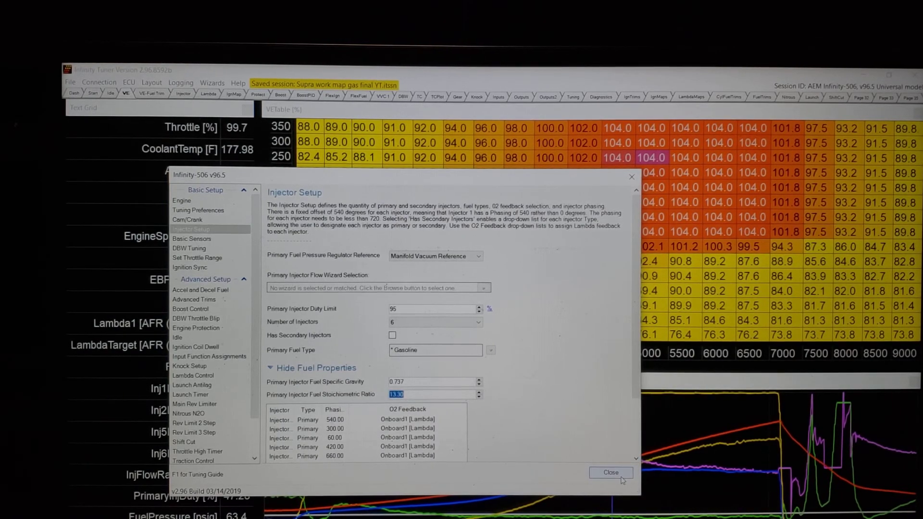
click(611, 473)
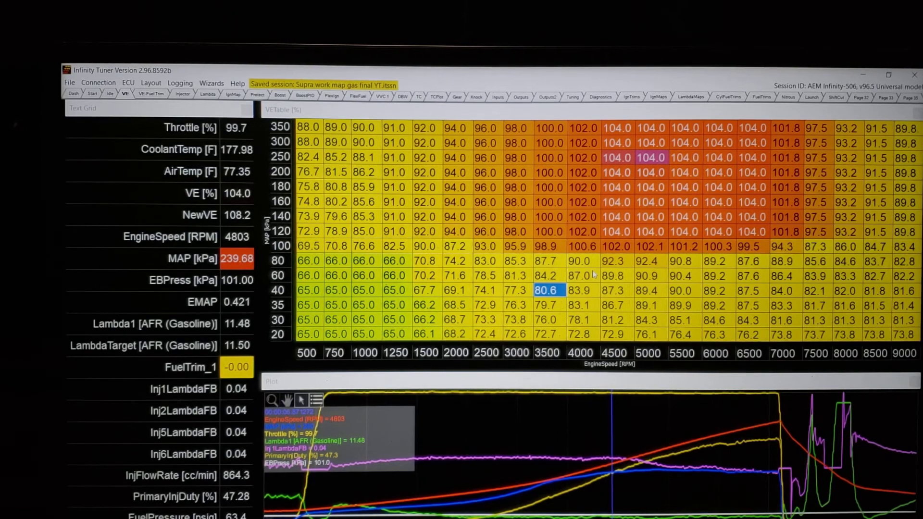
mouse_move(732, 436)
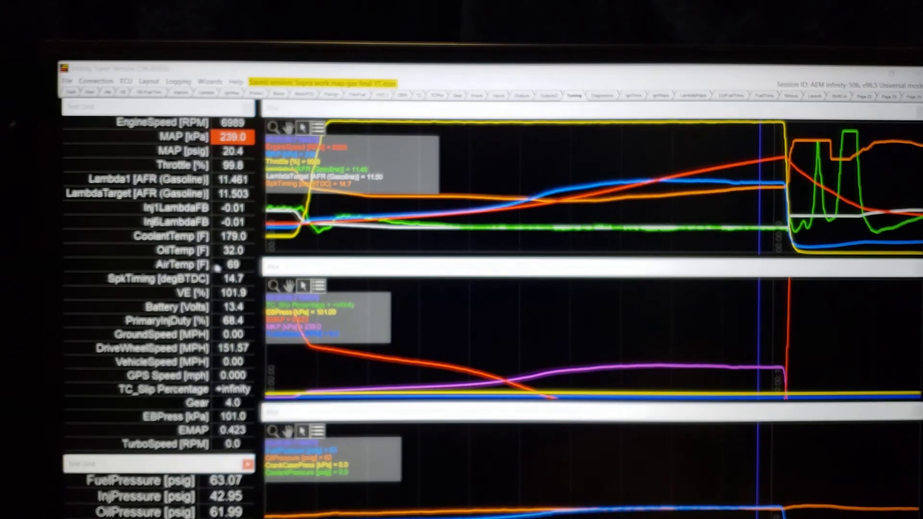
mouse_move(535, 386)
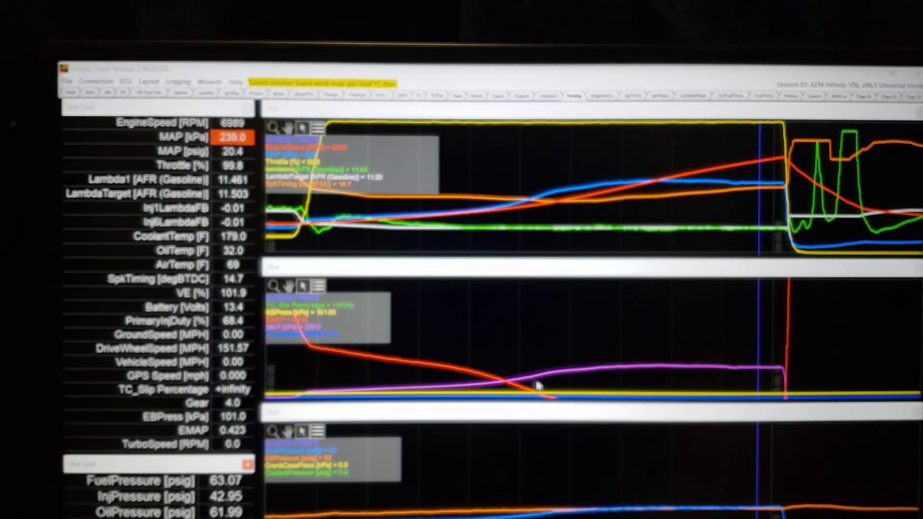